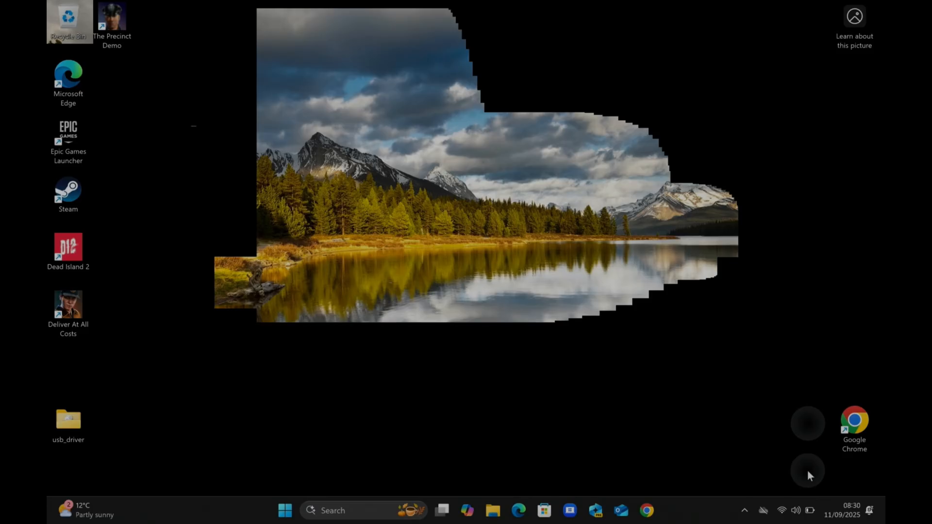
mouse_move(522, 95)
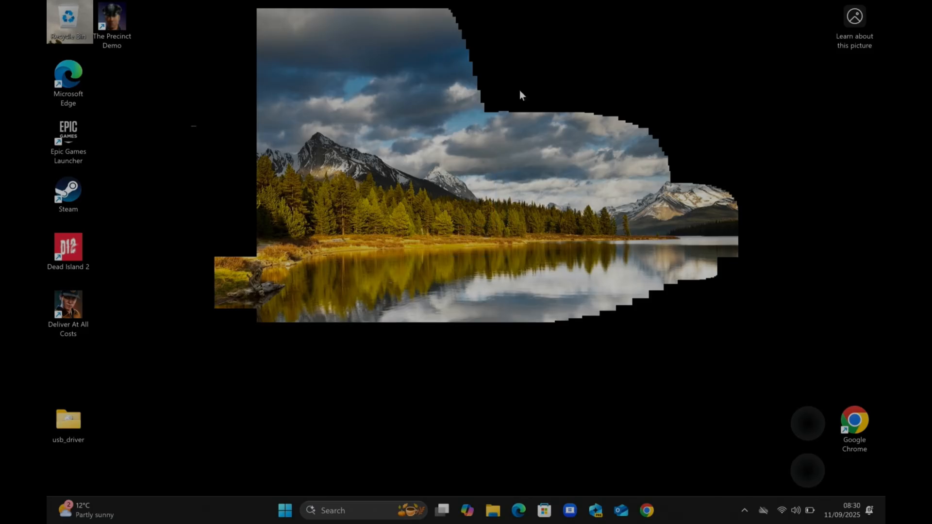